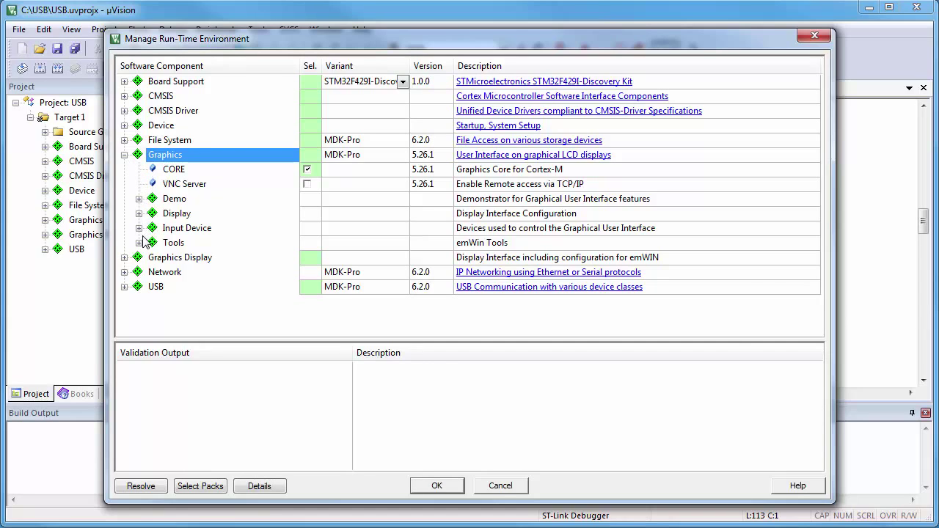
# Step: Add the emWin GUI Builder component from Graphics > Tools and launch GUIBuilder
pyautogui.click(139, 243)
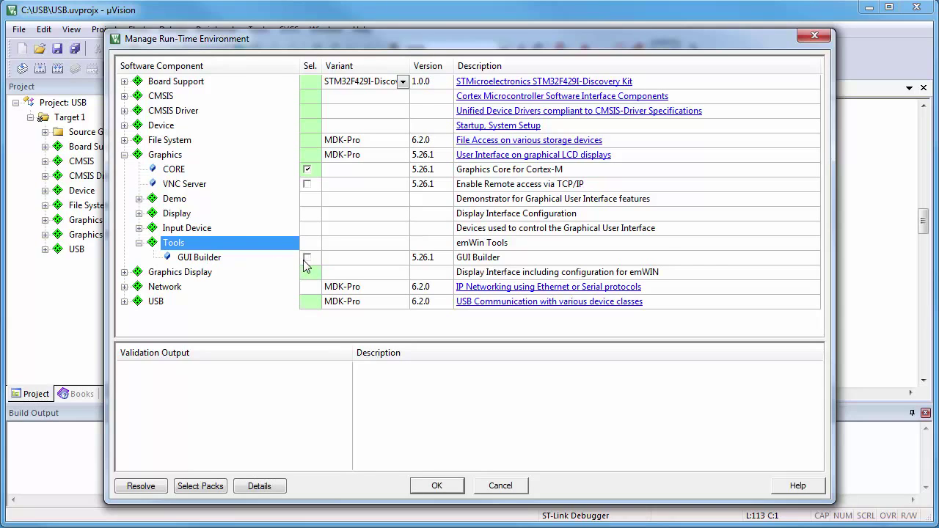
pyautogui.click(308, 257)
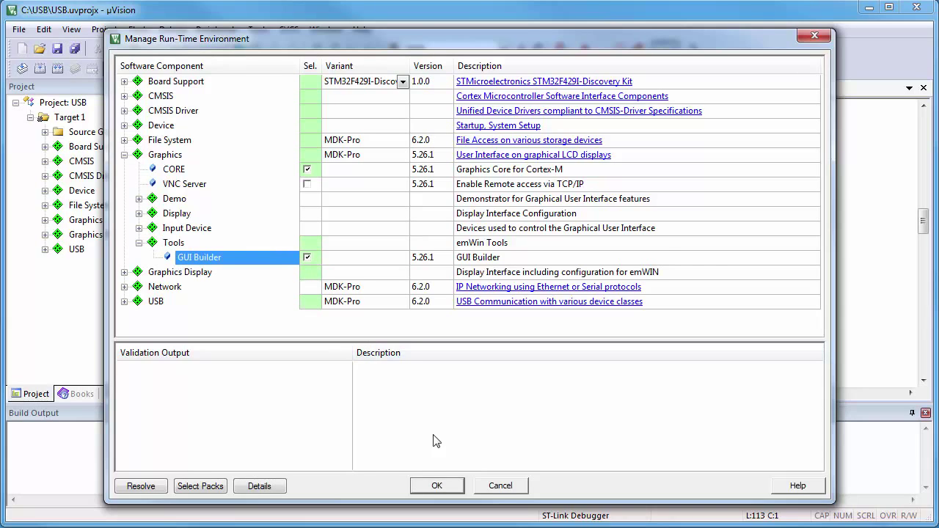
pyautogui.click(437, 485)
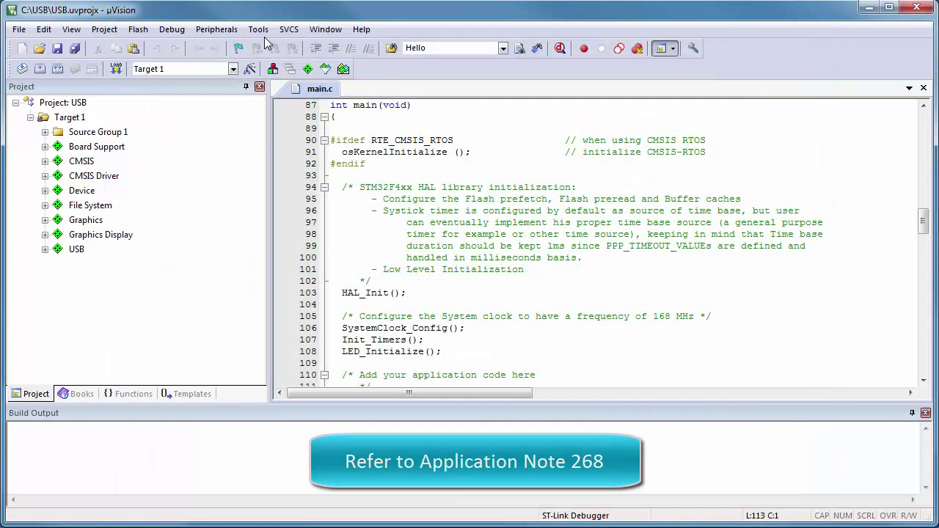
pyautogui.click(258, 29)
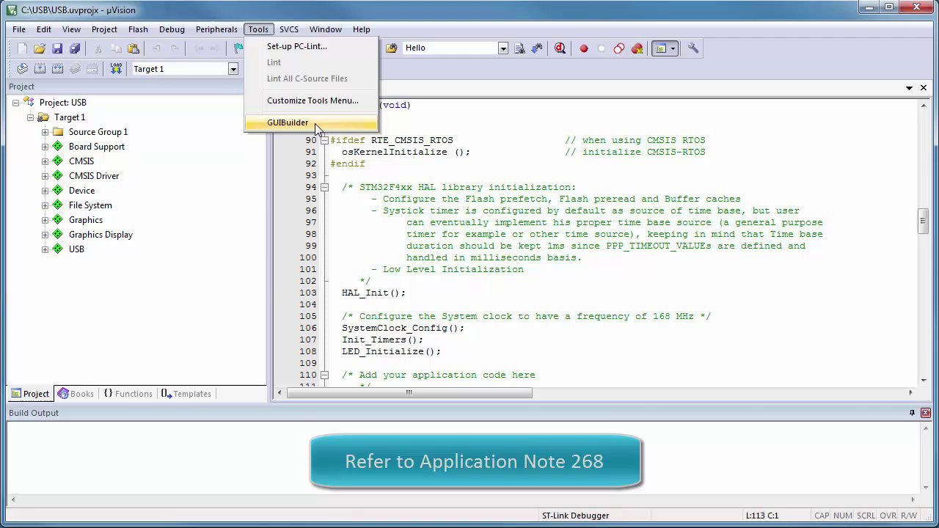
pyautogui.click(288, 122)
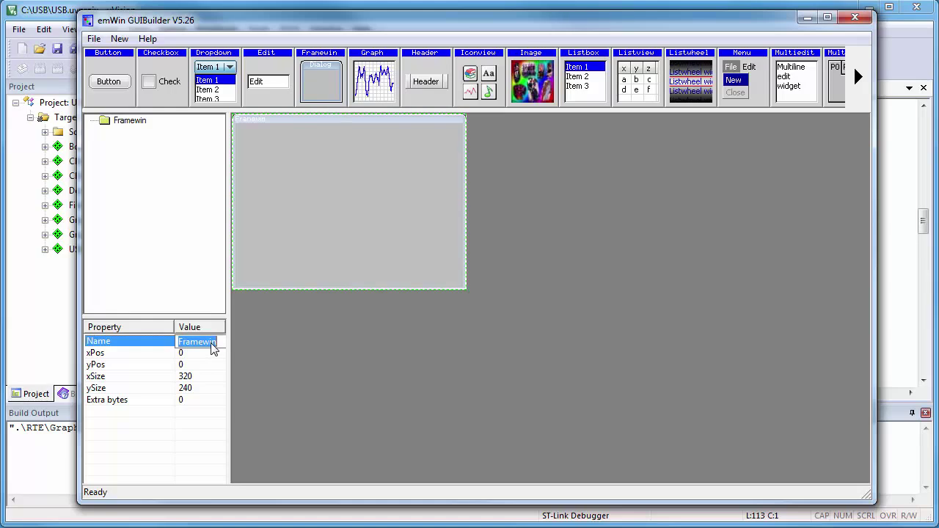
# Step: Name the dialog LogViewer and set xSize 240 and ySize 320
pyautogui.write('Log')
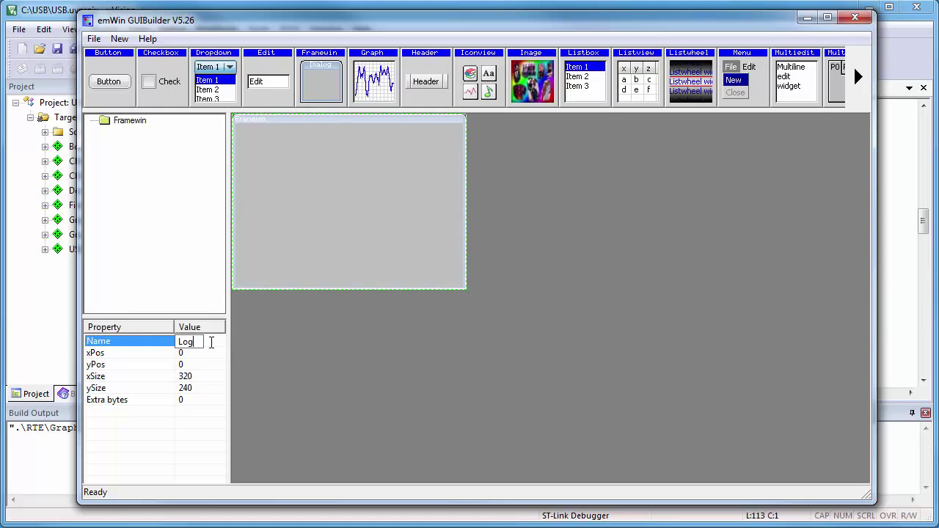
pyautogui.write('Viewer')
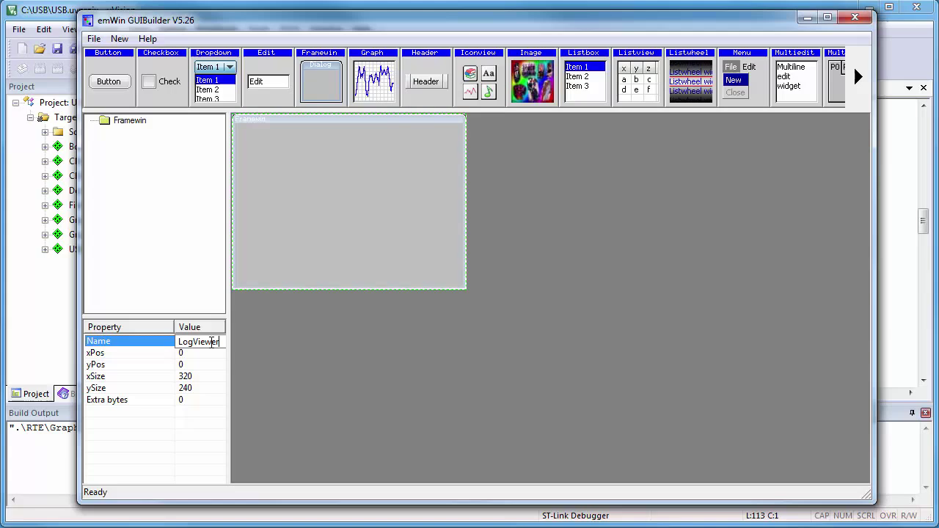
pyautogui.click(183, 377)
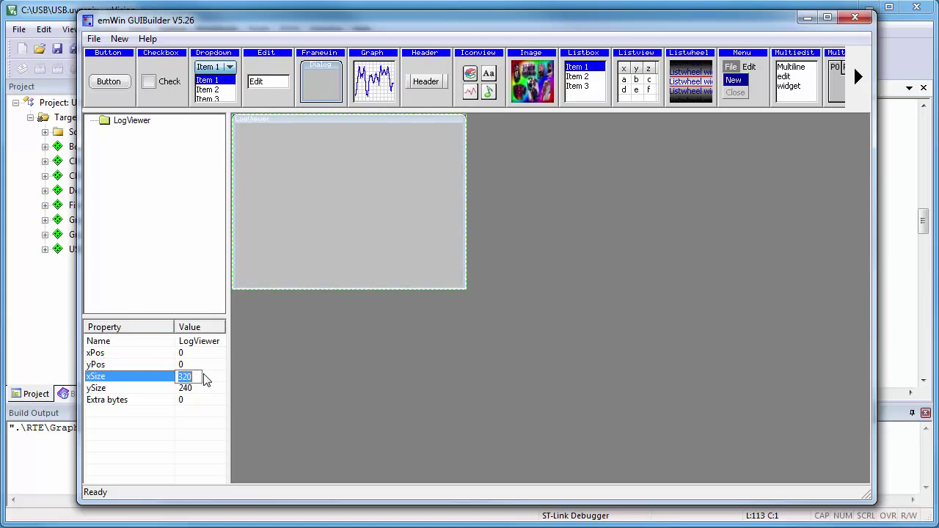
pyautogui.write('240')
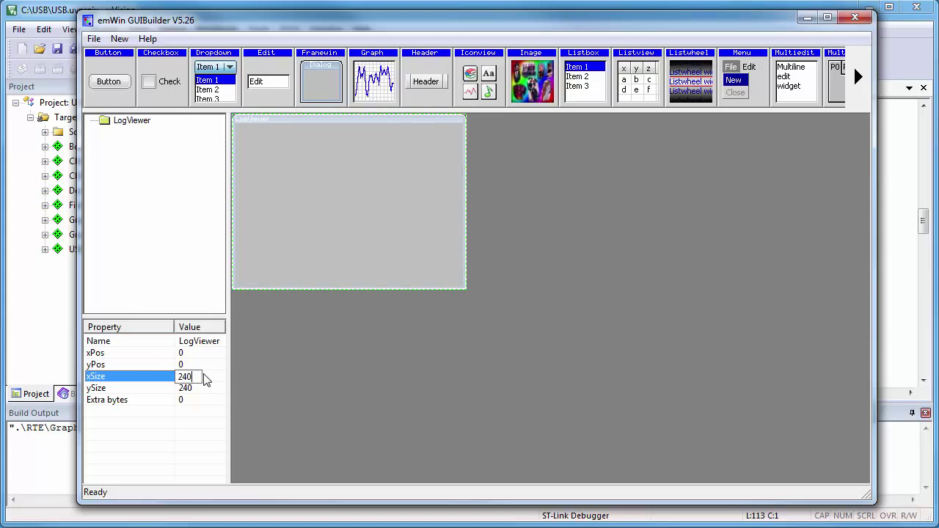
pyautogui.click(184, 388)
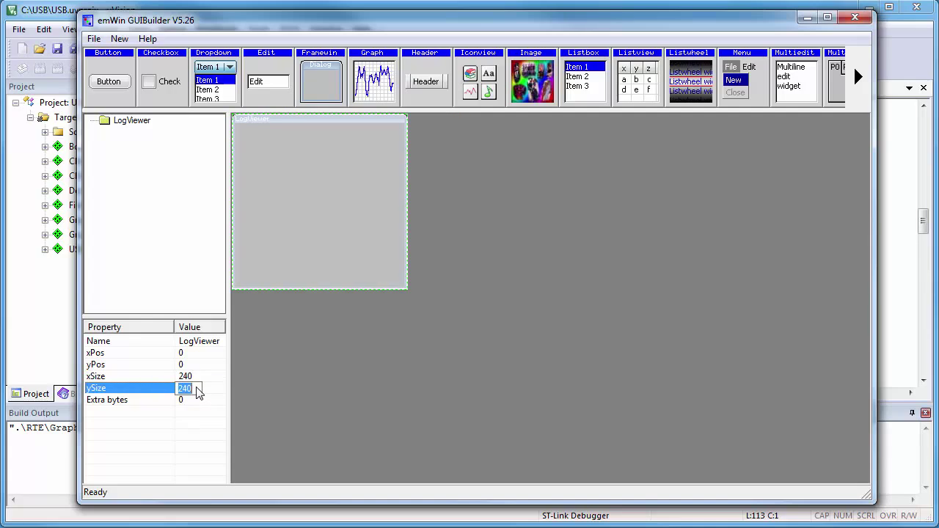
pyautogui.write('320')
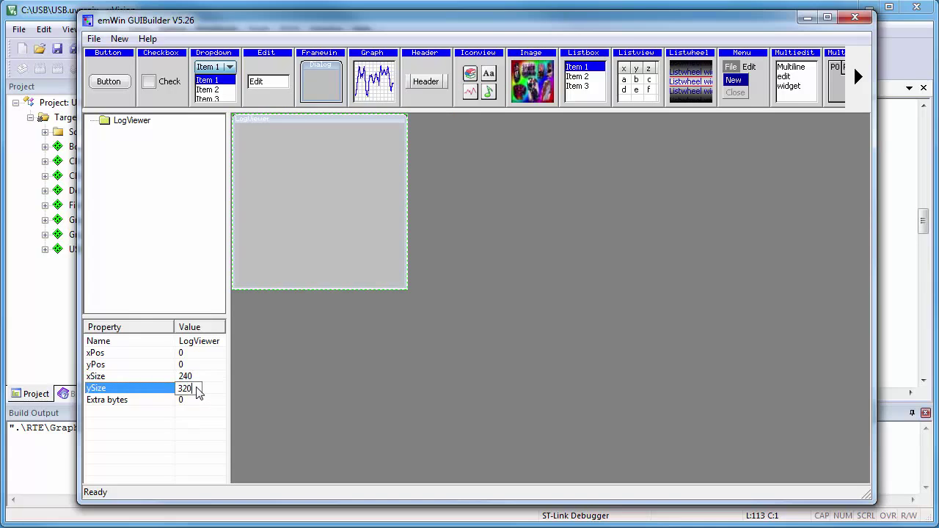
pyautogui.click(796, 81)
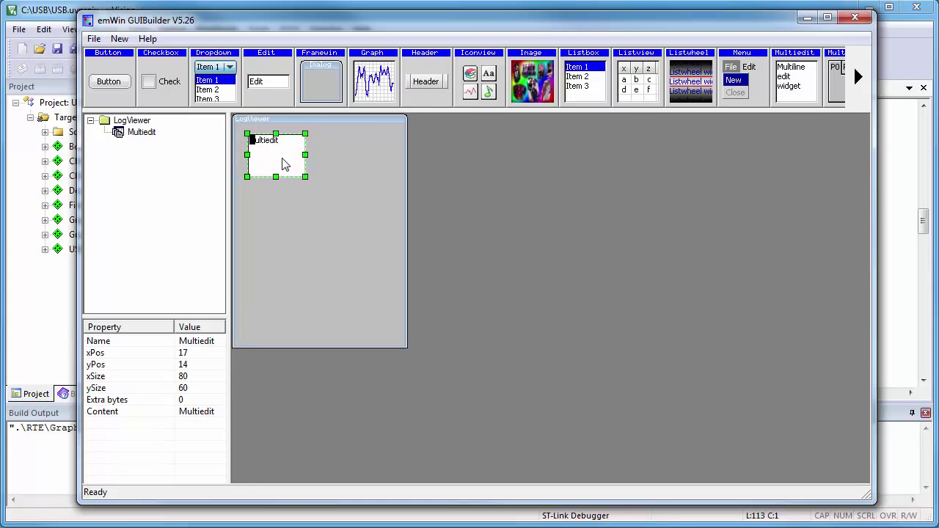
# Step: Enlarge the Multiedit to 188×81 and add a 168×54 Update button at the bottom
pyautogui.moveTo(306, 176); pyautogui.dragTo(379, 196)
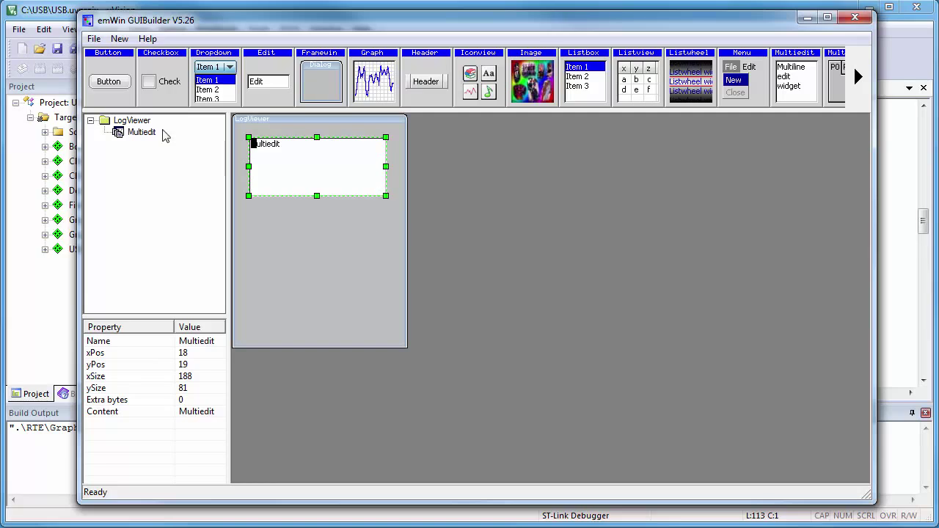
pyautogui.click(109, 81)
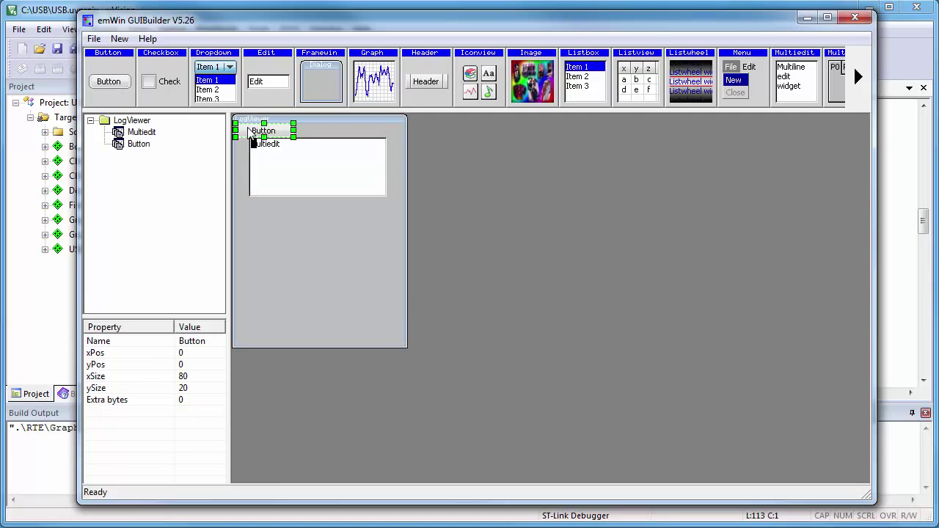
pyautogui.moveTo(263, 130); pyautogui.dragTo(286, 300)
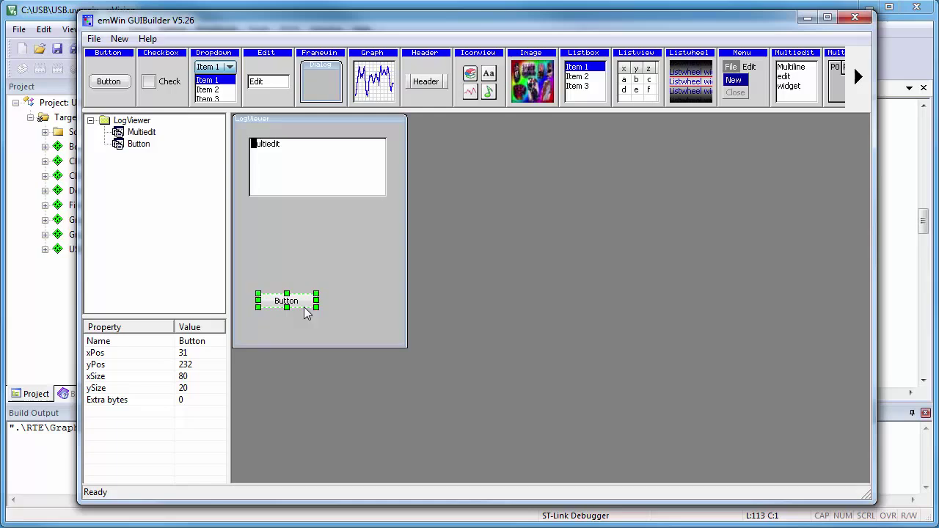
pyautogui.moveTo(317, 308); pyautogui.dragTo(370, 335)
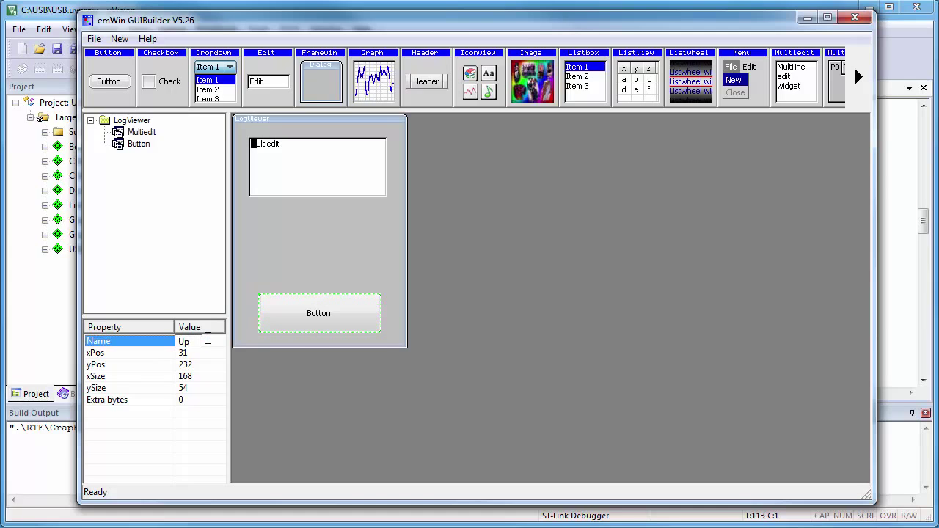
pyautogui.write('Update')
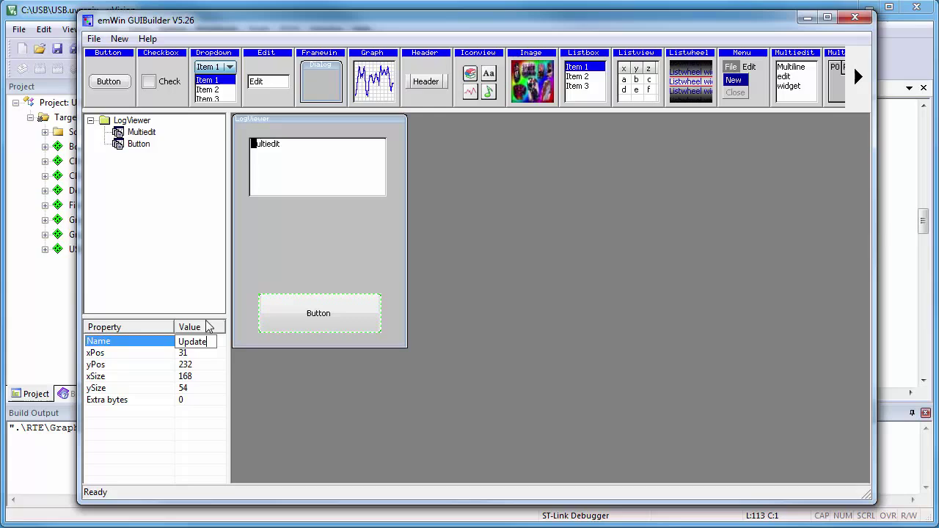
pyautogui.click(94, 38)
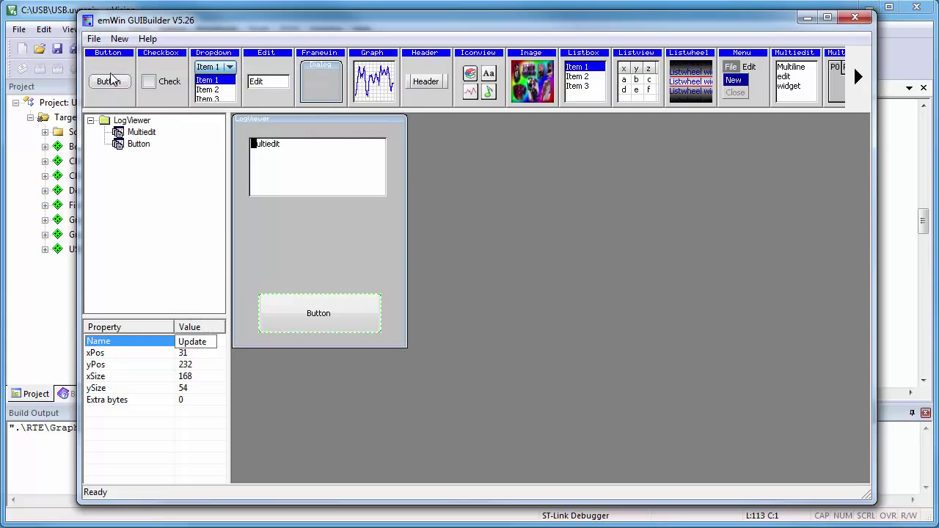
pyautogui.click(94, 38)
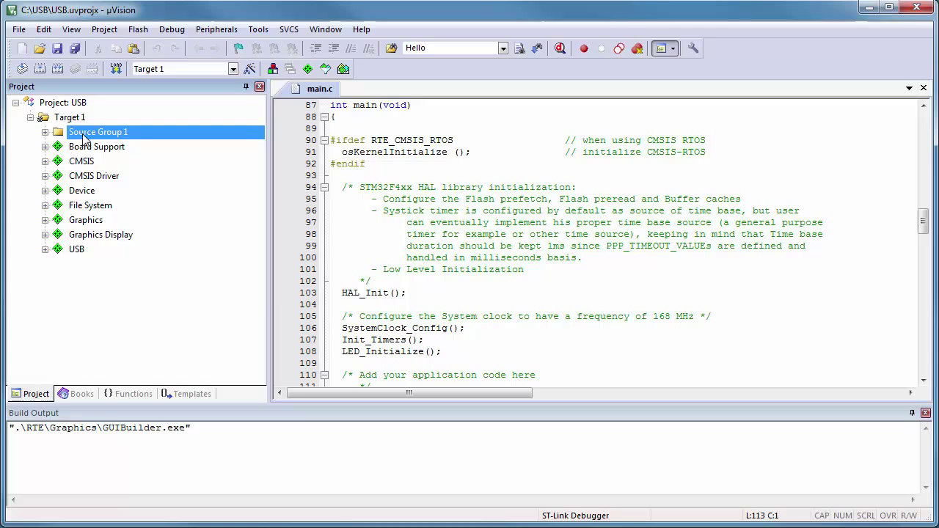
# Step: Add the existing file LogViewerDLG.c to Source Group 1
pyautogui.rightClick(98, 131)
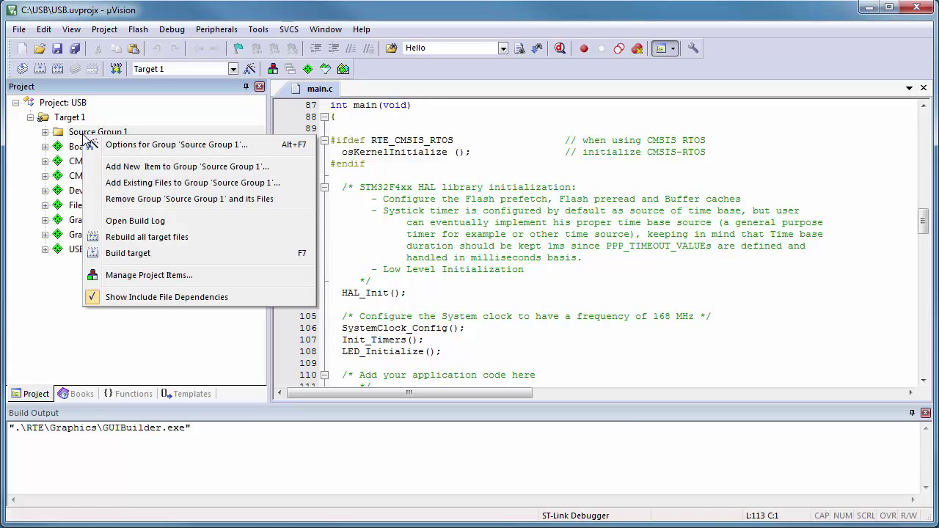
pyautogui.moveTo(186, 167)
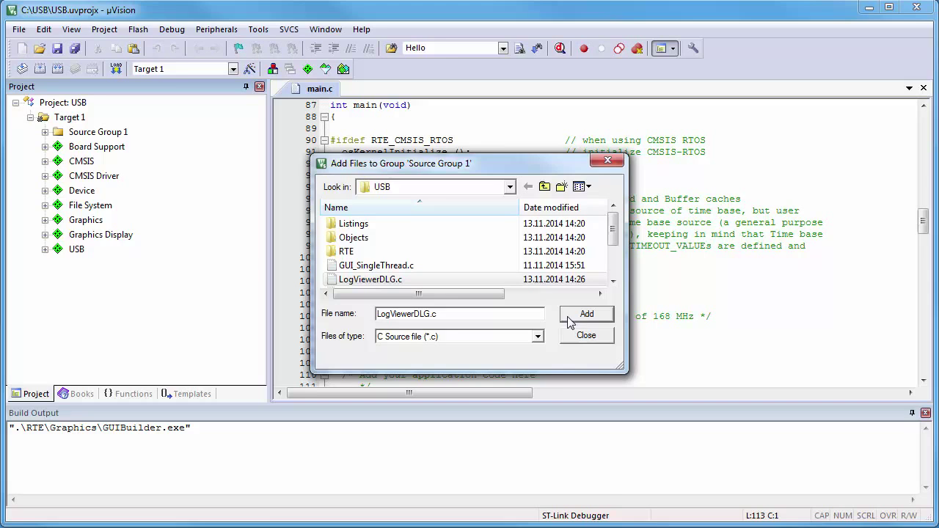
pyautogui.click(586, 335)
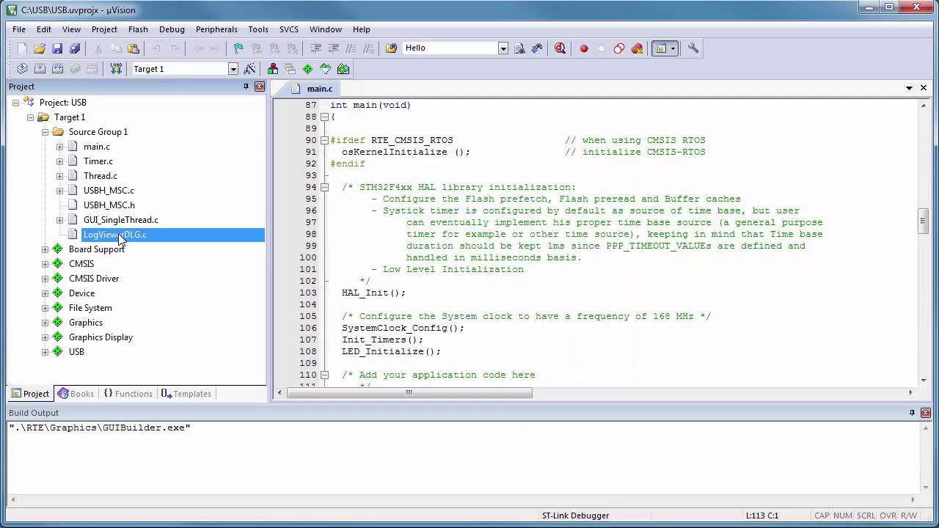
# Step: Type extern char fbuf[200]; into LogViewerDLG.c's static code user section
pyautogui.doubleClick(115, 234)
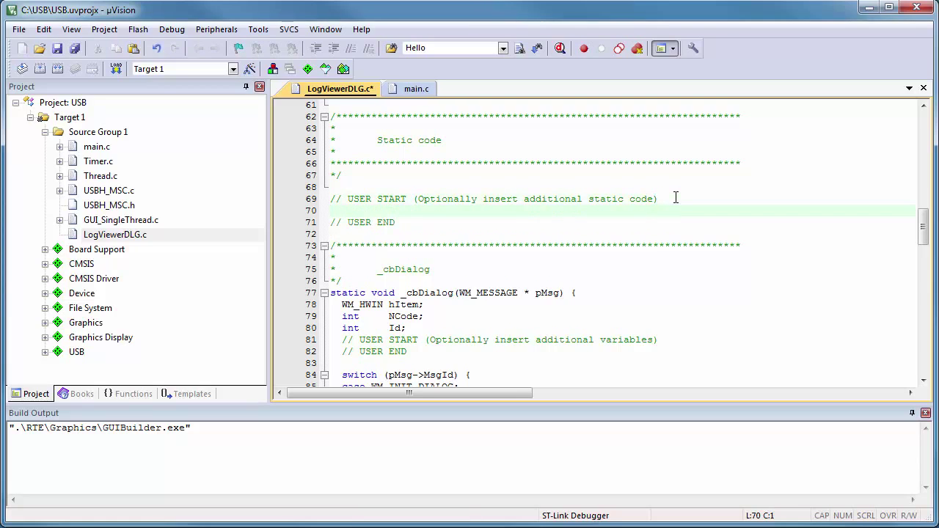
pyautogui.write('extern char fbuf')
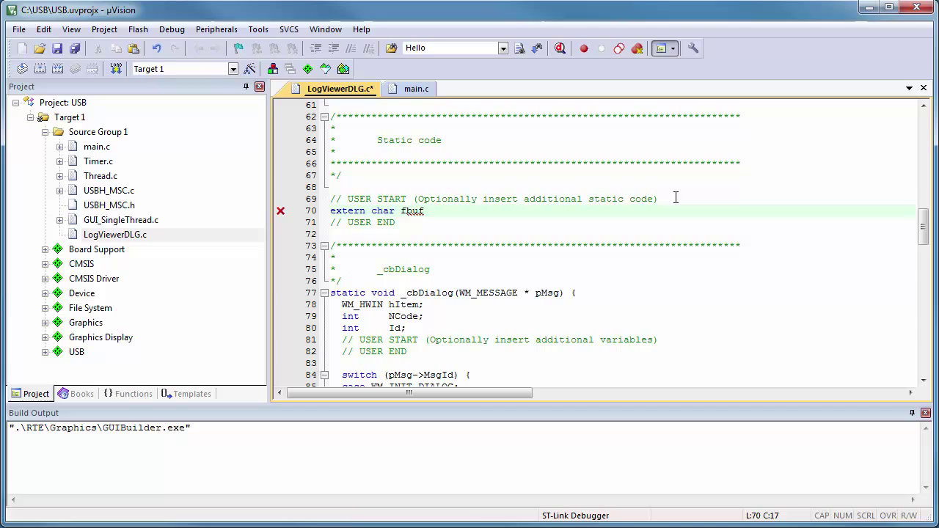
pyautogui.write('[2')
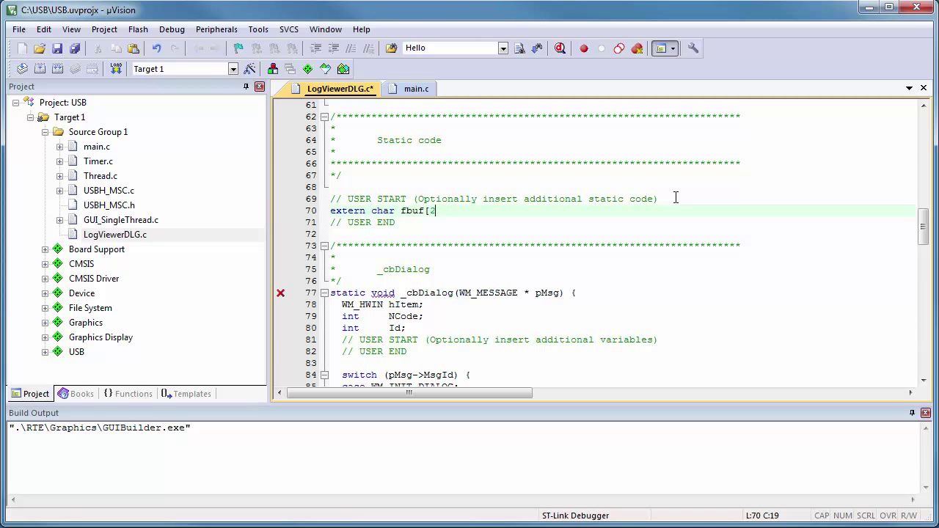
pyautogui.write('00];')
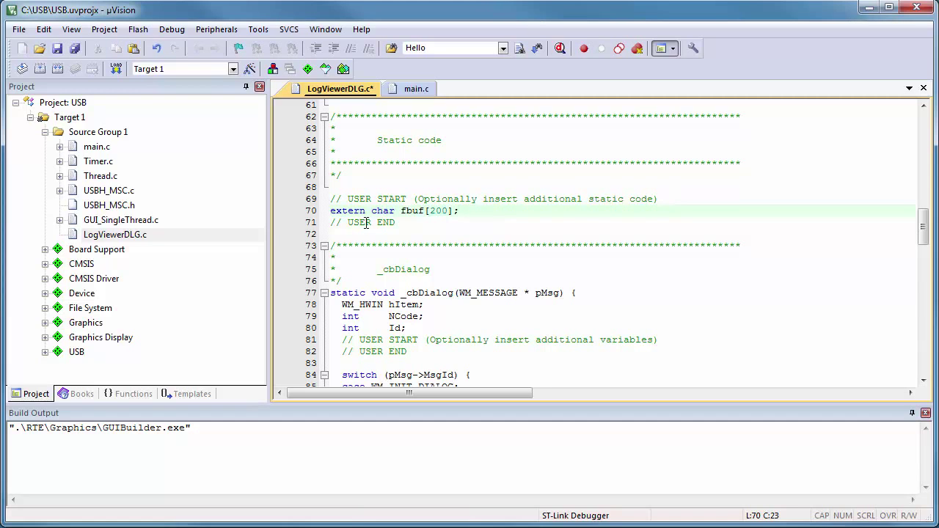
pyautogui.doubleClick(121, 220)
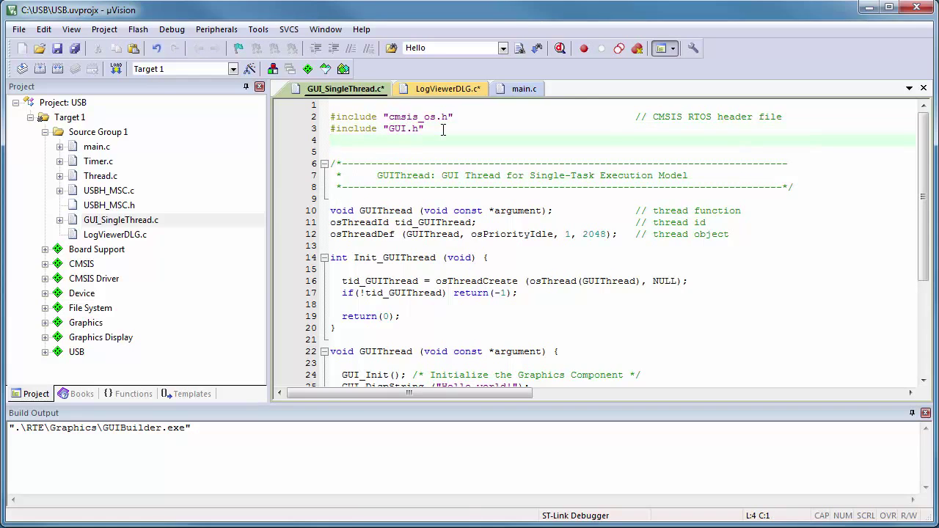
# Step: Add #include "dialog.h" and extern WM_HWIN CreateLogViewer(void); below GUI_SingleThread.c's includes
pyautogui.write('#include')
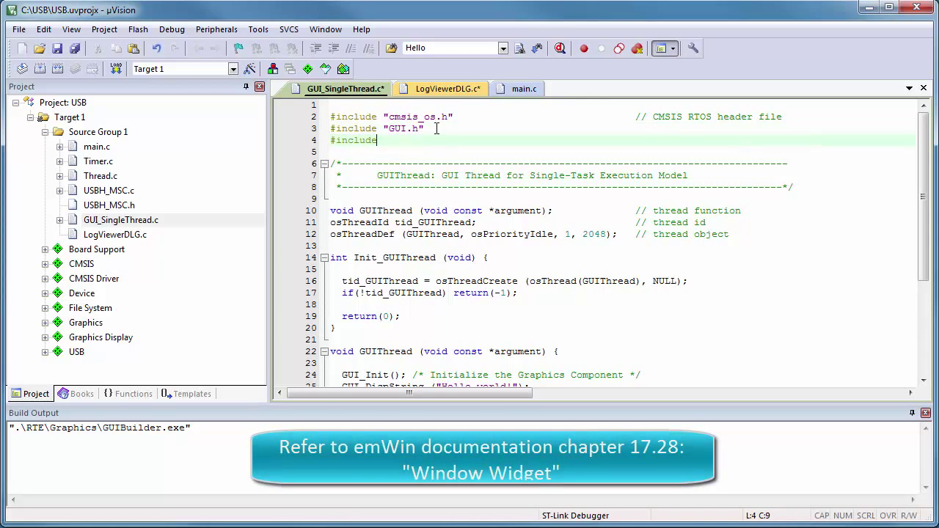
pyautogui.write('"dialog.h')
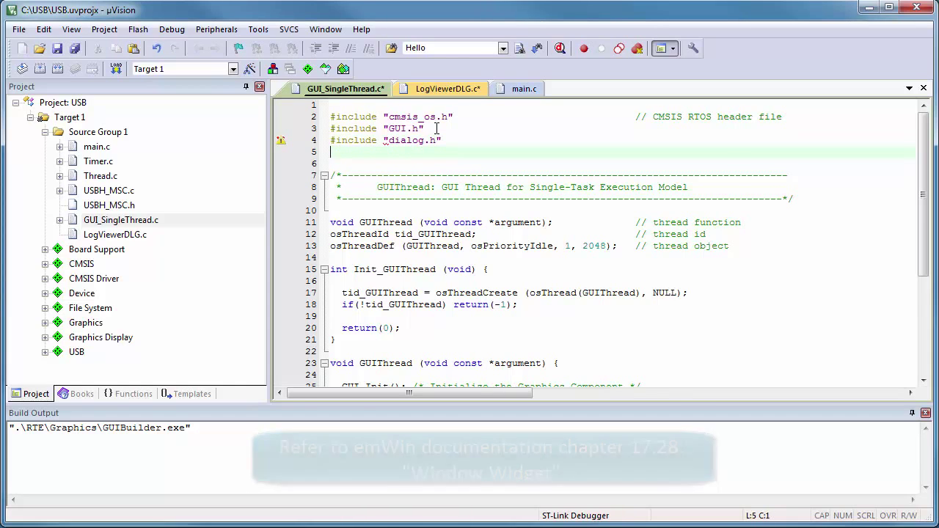
pyautogui.write('extern WM_HWIN CreateLogViewer (void);')
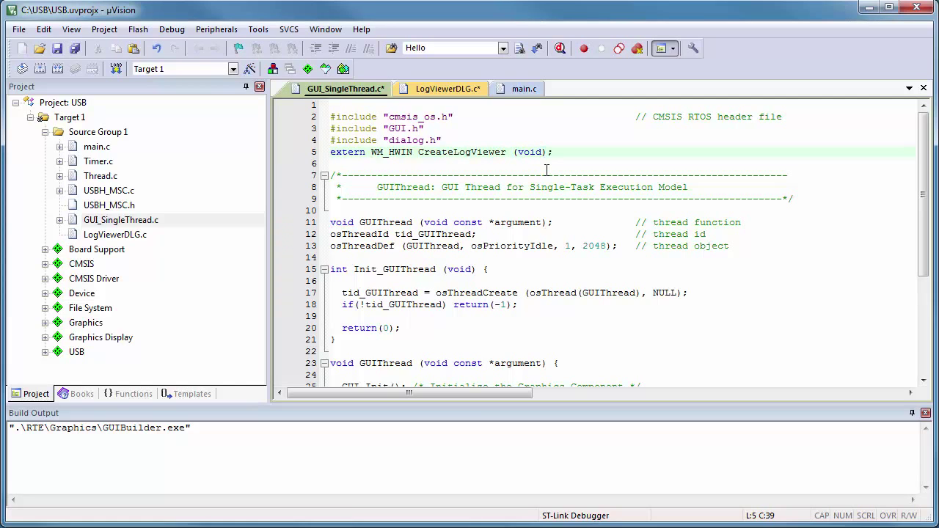
pyautogui.doubleClick(461, 152)
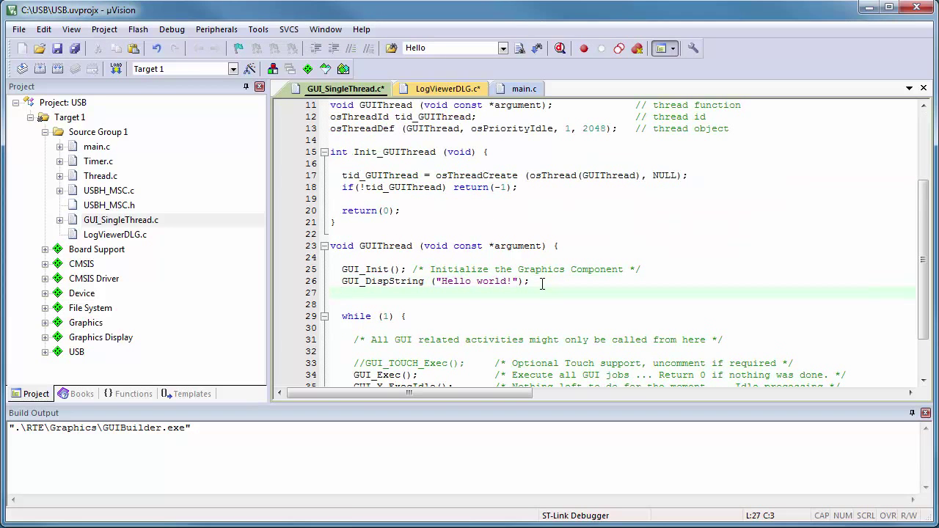
# Step: Insert CreateLogViewer(); and comment out the GUI_DispString Hello world line
pyautogui.write('CreateLogViewer();')
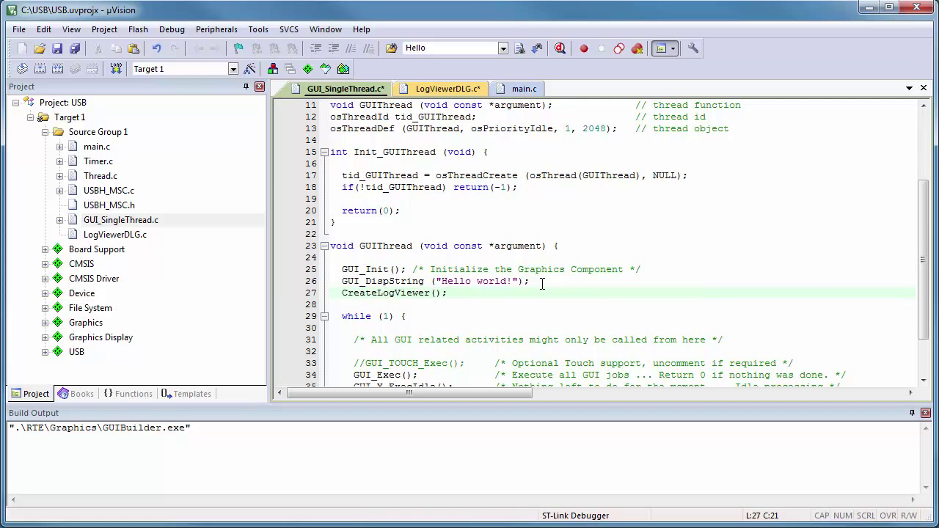
pyautogui.click(345, 282)
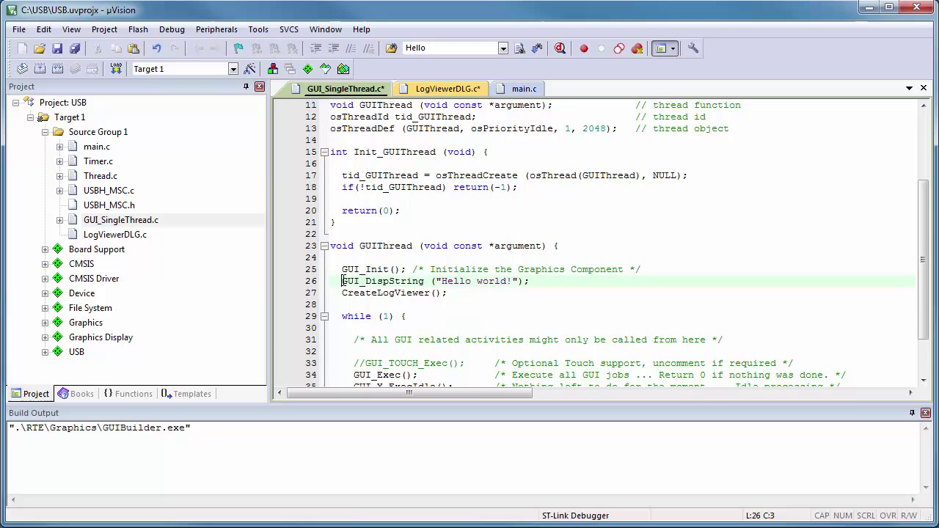
pyautogui.write('//')
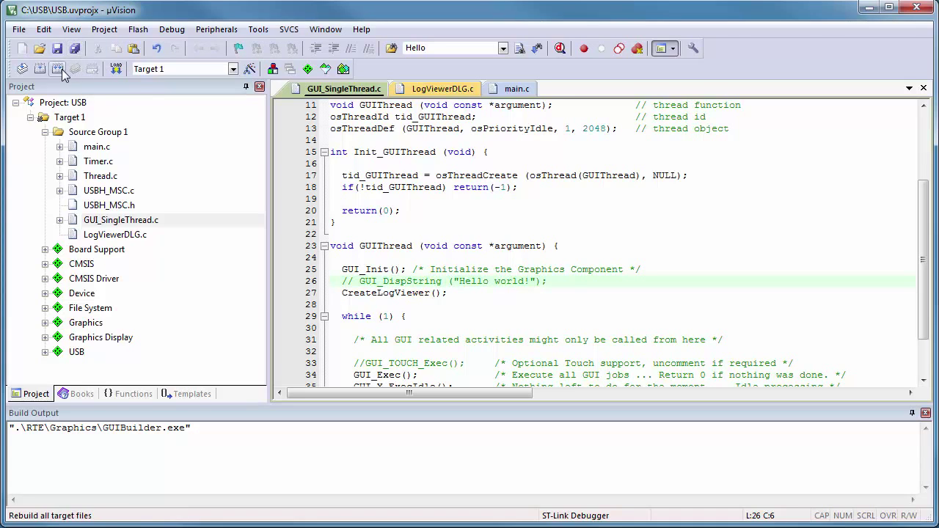
# Step: Rebuild all target files and download the program to the board's flash
pyautogui.click(58, 68)
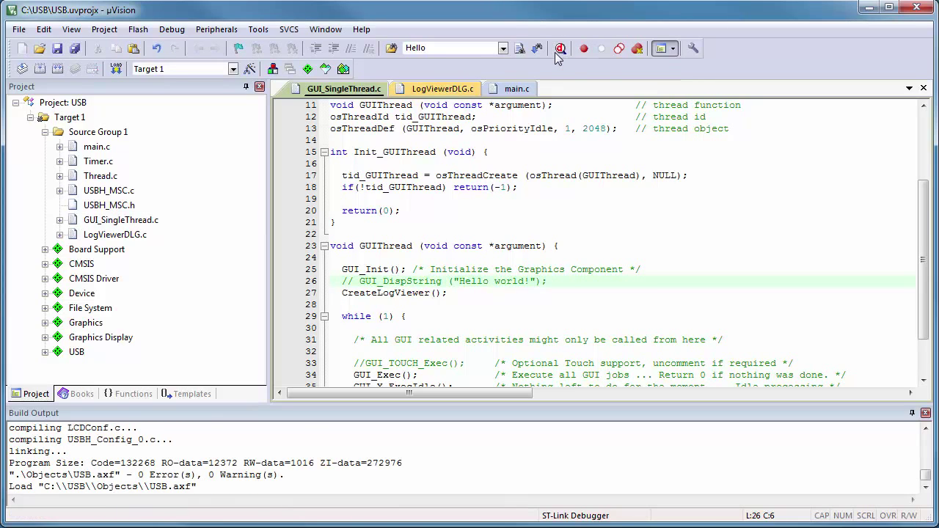
pyautogui.click(560, 48)
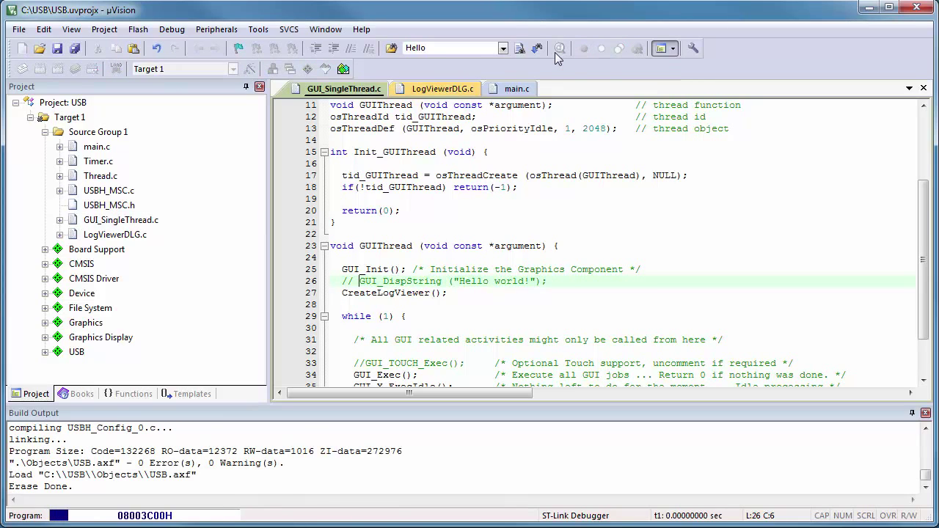
pyautogui.click(559, 49)
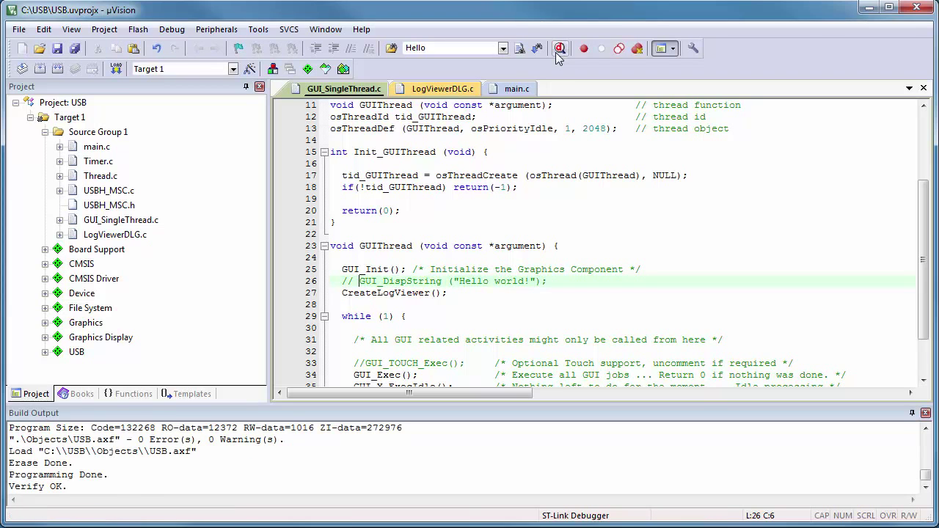
# Step: Enter the debug session and run the program on the board
pyautogui.click(560, 49)
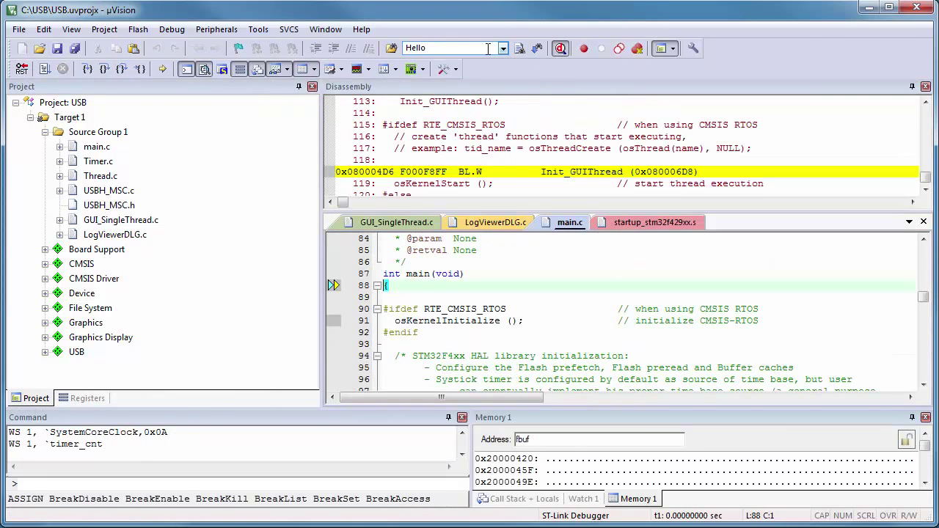
pyautogui.moveTo(45, 69)
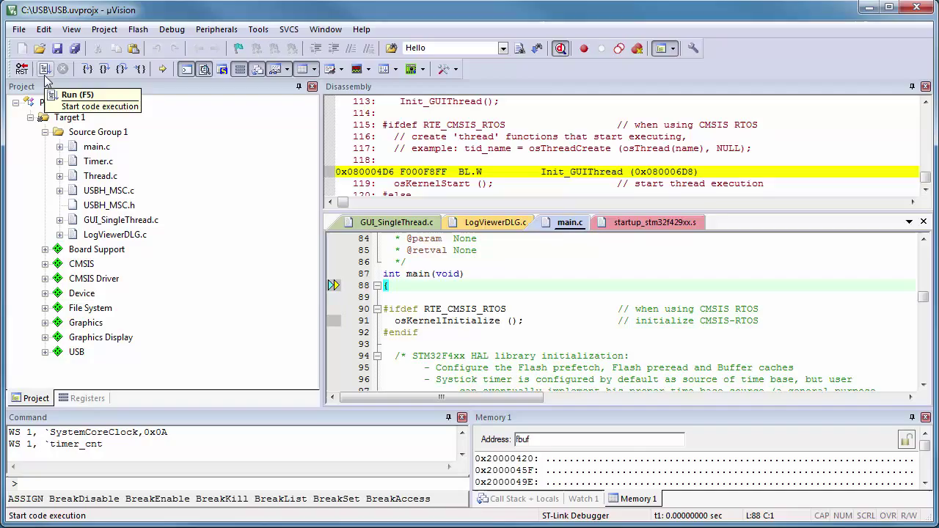
pyautogui.click(44, 69)
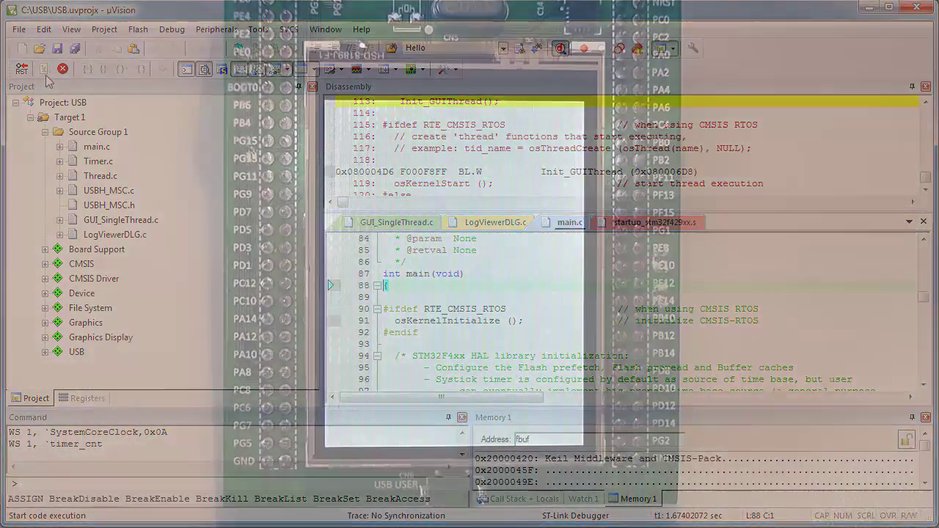